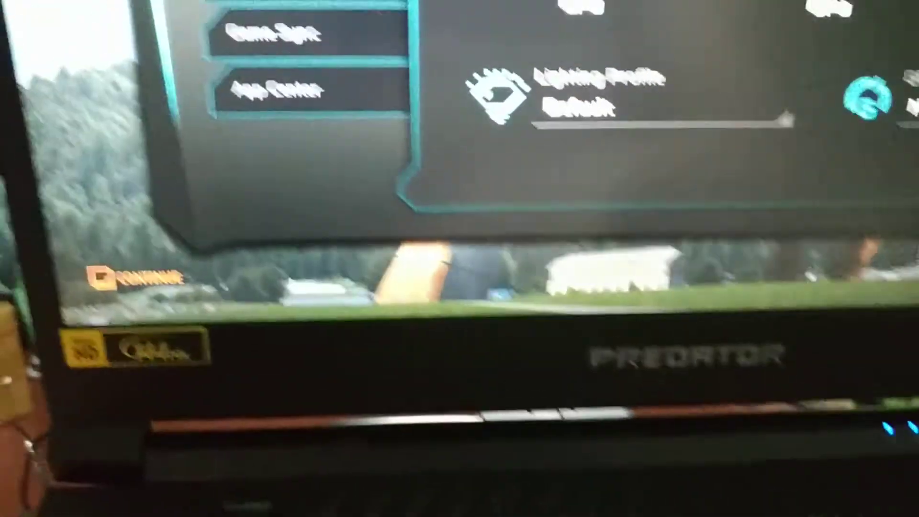
- Search the Start menu for 'edit power plan' and open the result
click(78, 291)
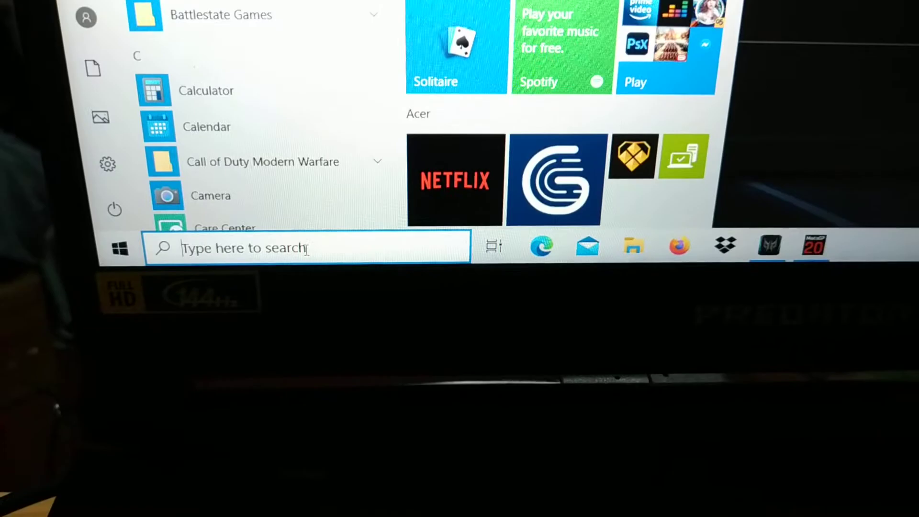
scroll(down, 3)
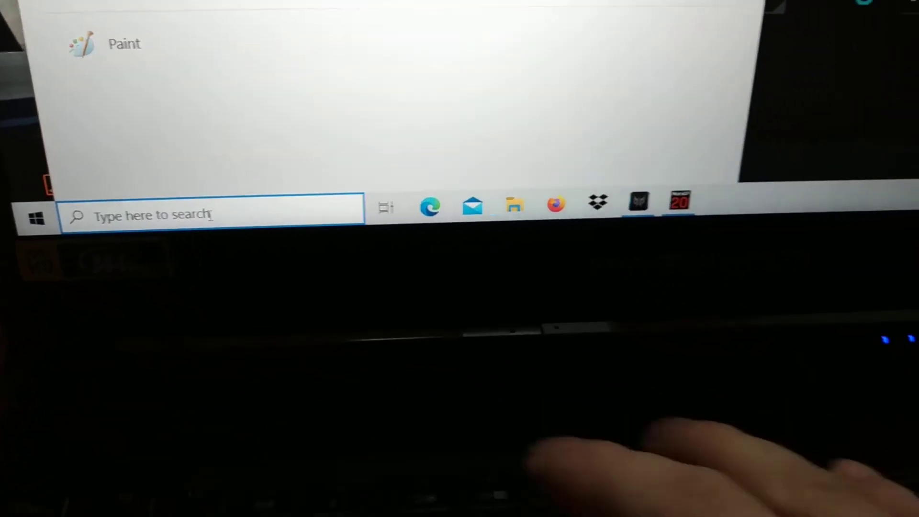
text(edit power plan)
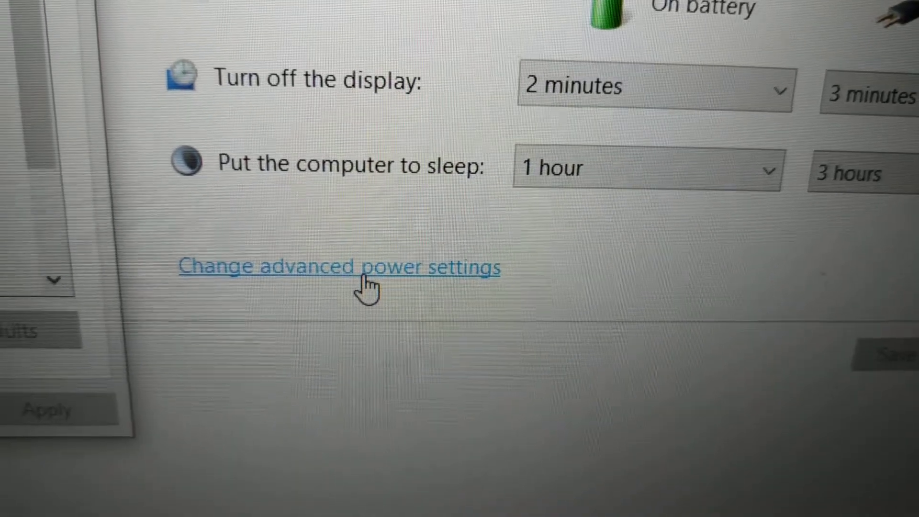
- Open advanced power settings and expand Processor power management to show maximum processor state
click(340, 267)
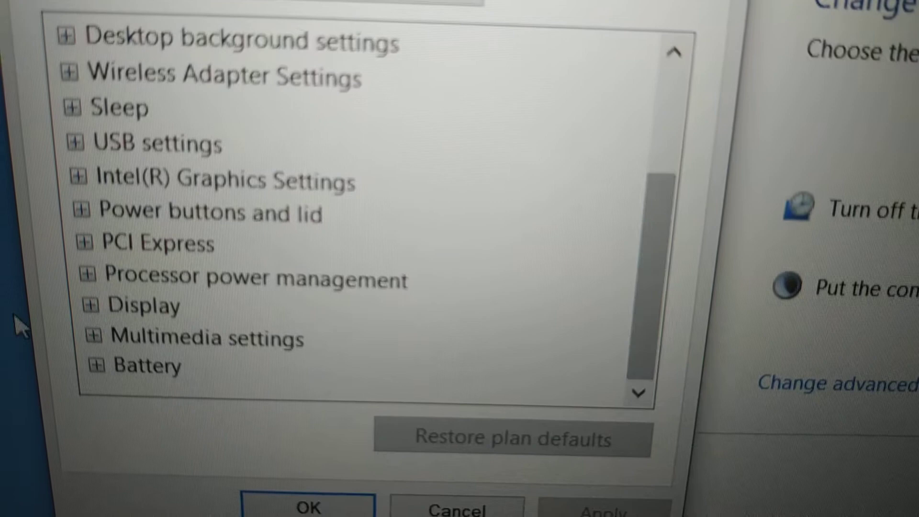
click(92, 277)
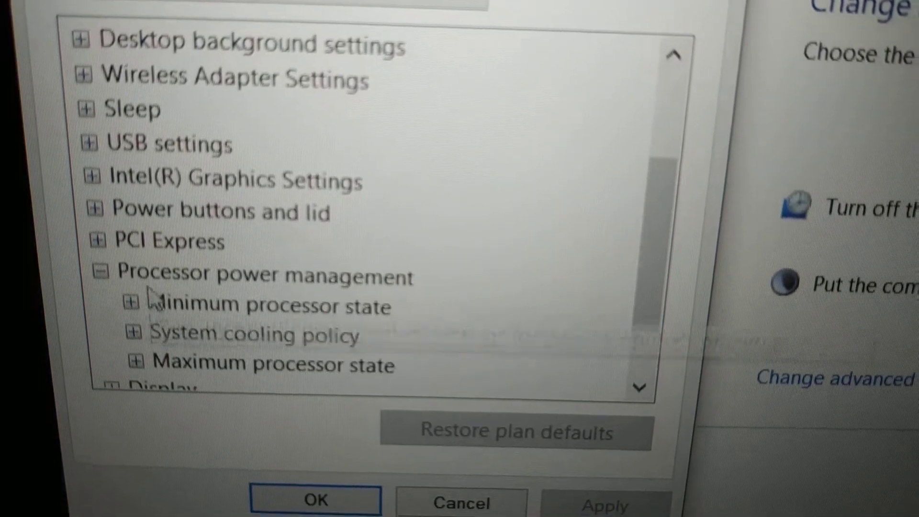
scroll(down, 3)
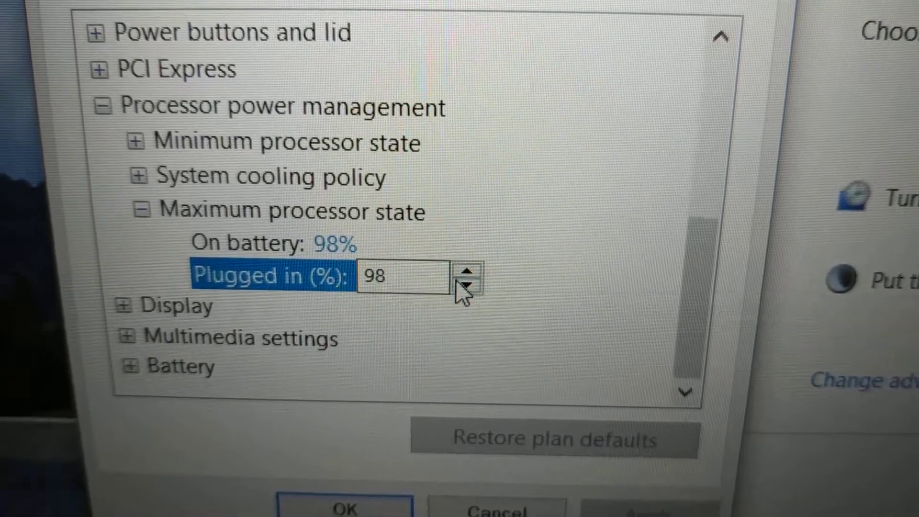
- Keep the plugged-in maximum processor state at 98% and save the advanced settings
click(472, 287)
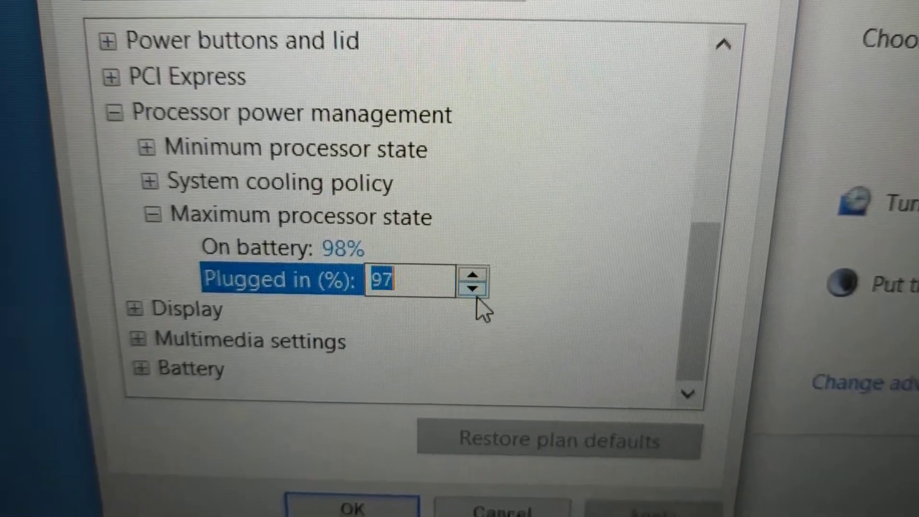
click(473, 273)
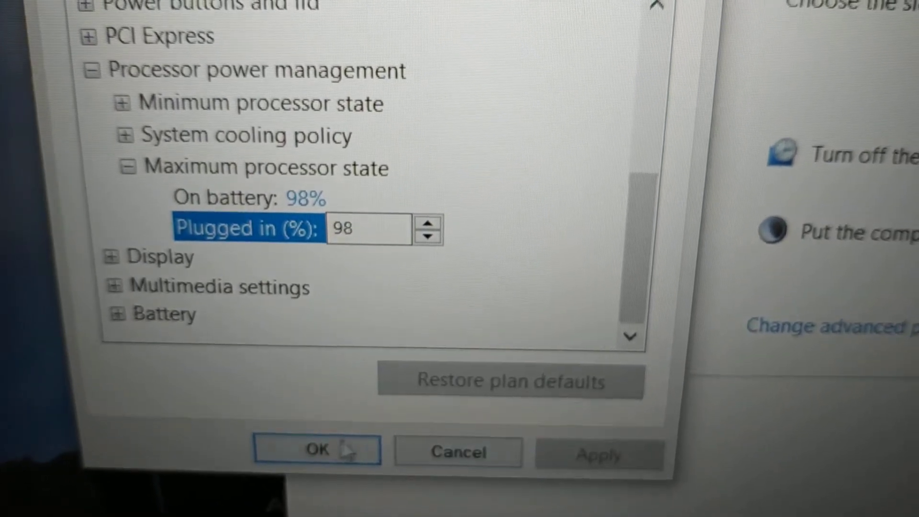
click(316, 450)
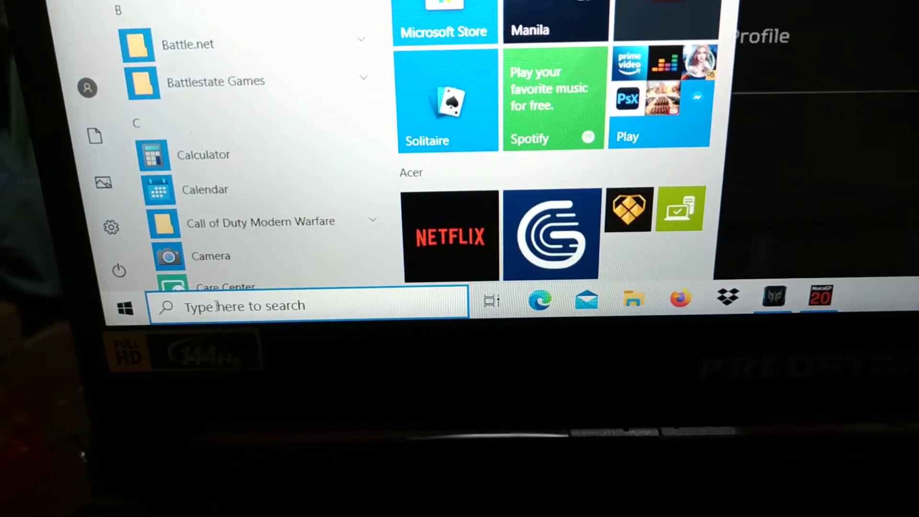
- Launch Core Temp from the Start menu and approve the User Account Control prompt
scroll(down, 3)
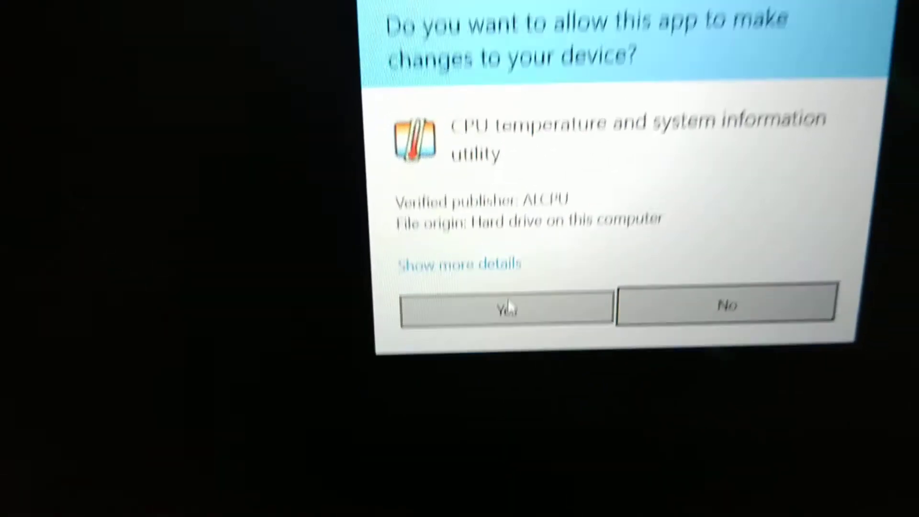
click(505, 307)
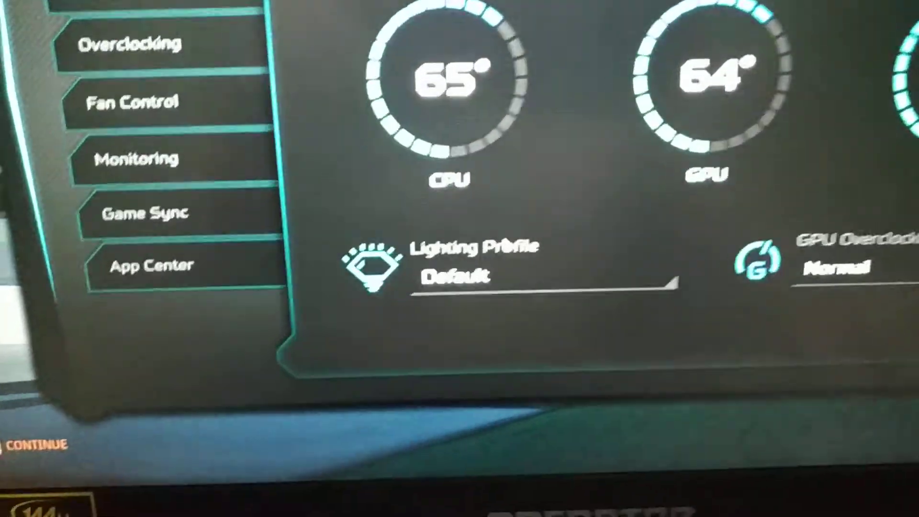